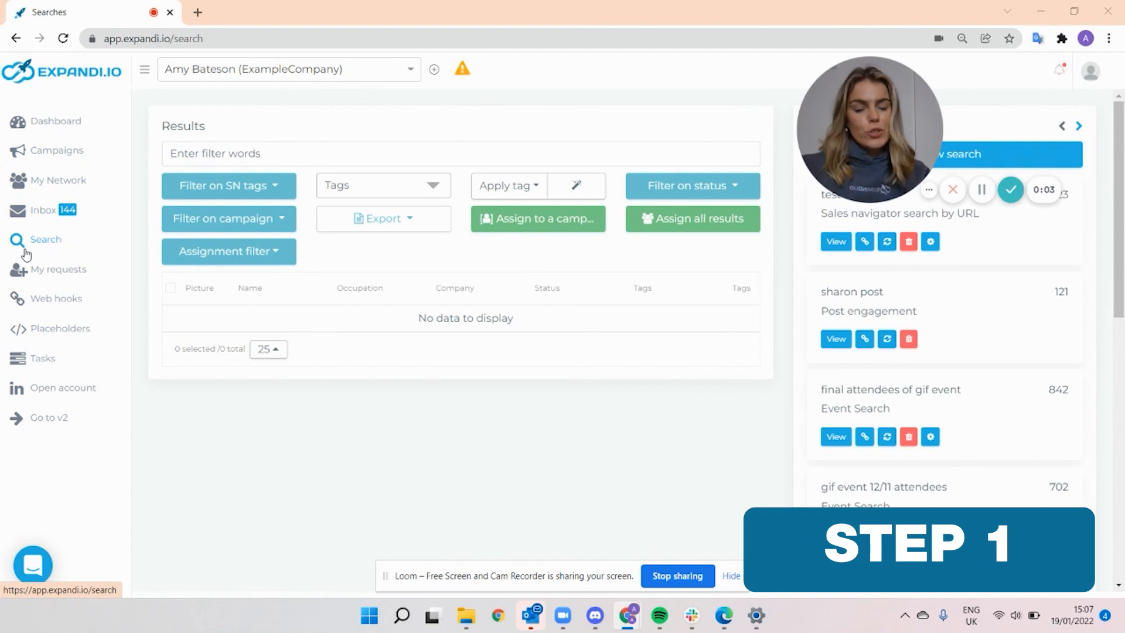
Step: Start a new search of the Import Contacts from CSV type
{"action": "left_click", "coordinate": [1001, 154]}
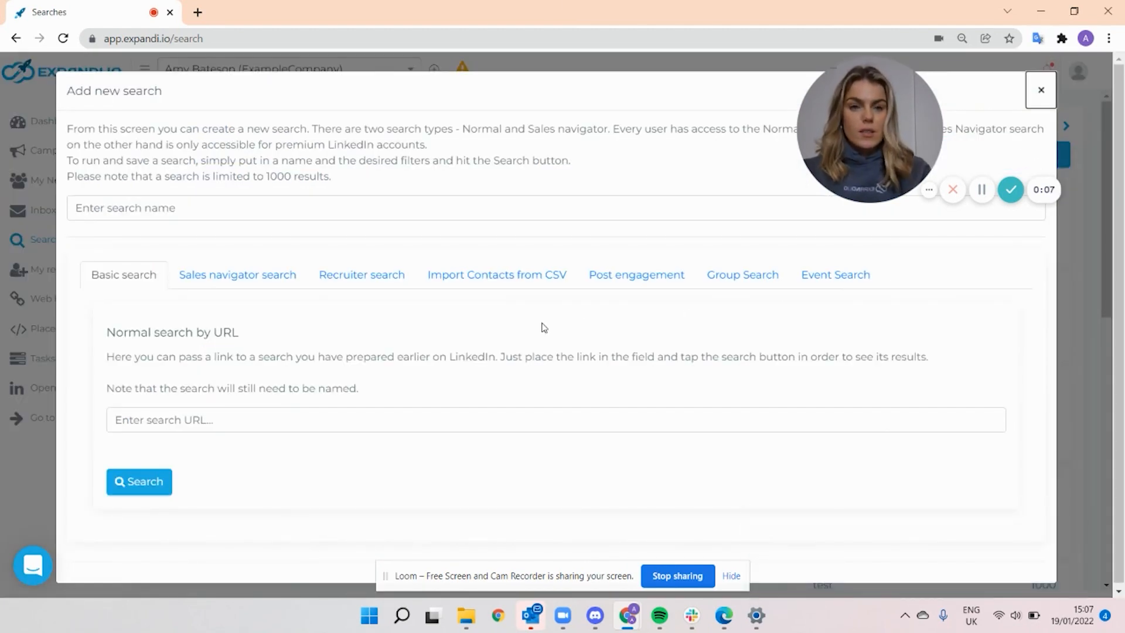
{"action": "left_click", "coordinate": [497, 274]}
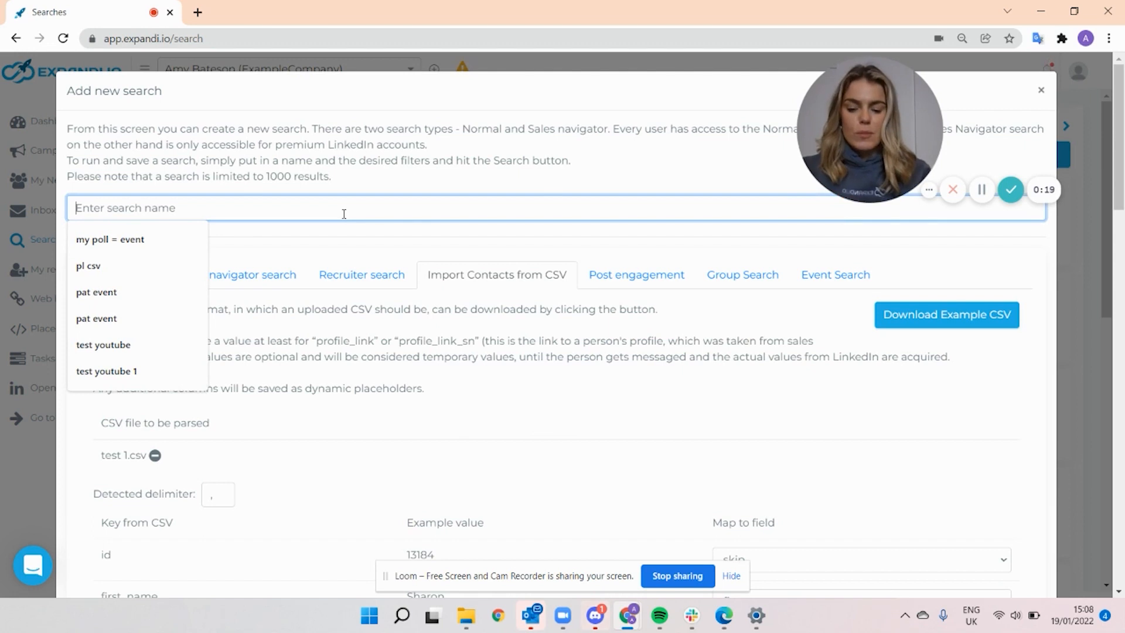
Step: Name the CSV import search 'test youtube'
{"action": "type", "text": "test youtube"}
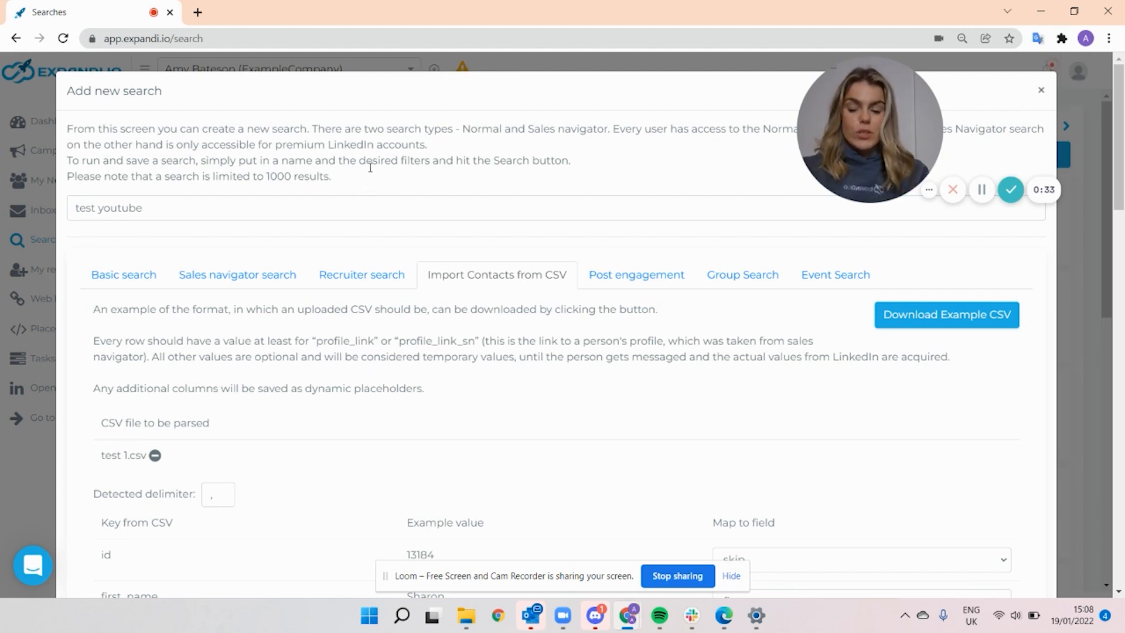
{"action": "scroll", "scroll_direction": "down", "scroll_amount": 3}
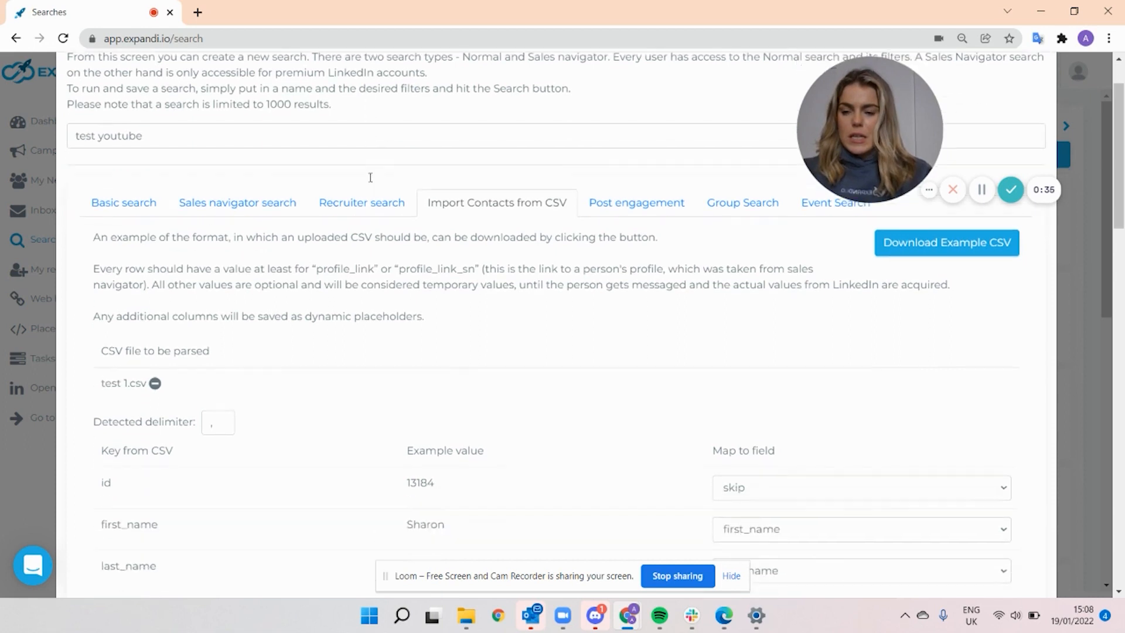
{"action": "scroll", "scroll_direction": "down", "scroll_amount": 3}
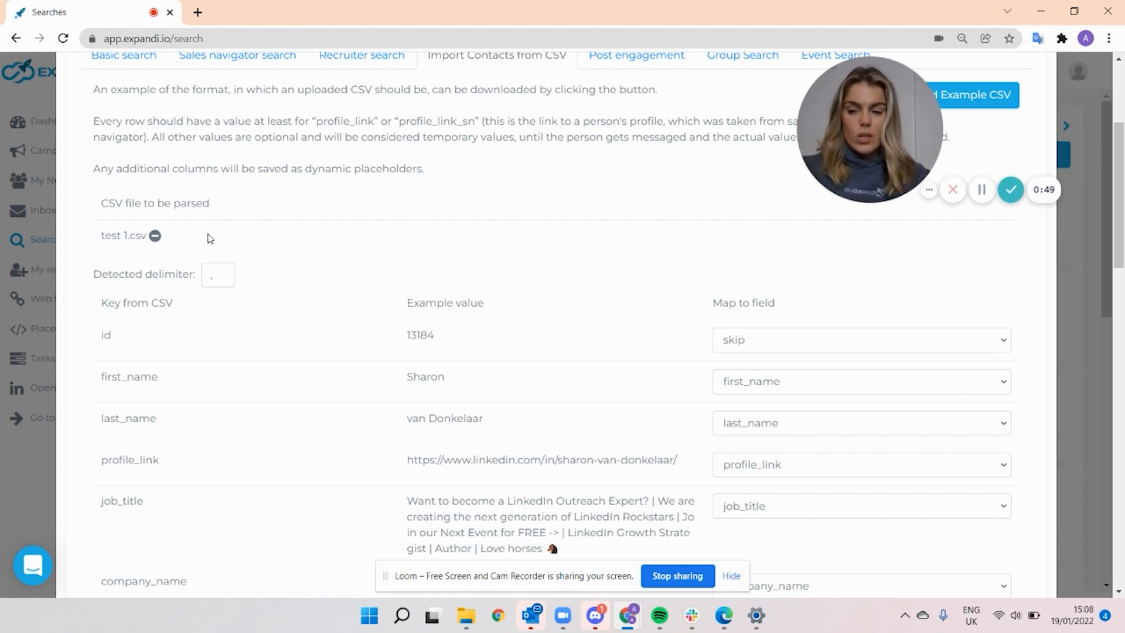
{"action": "mouse_move", "coordinate": [161, 318]}
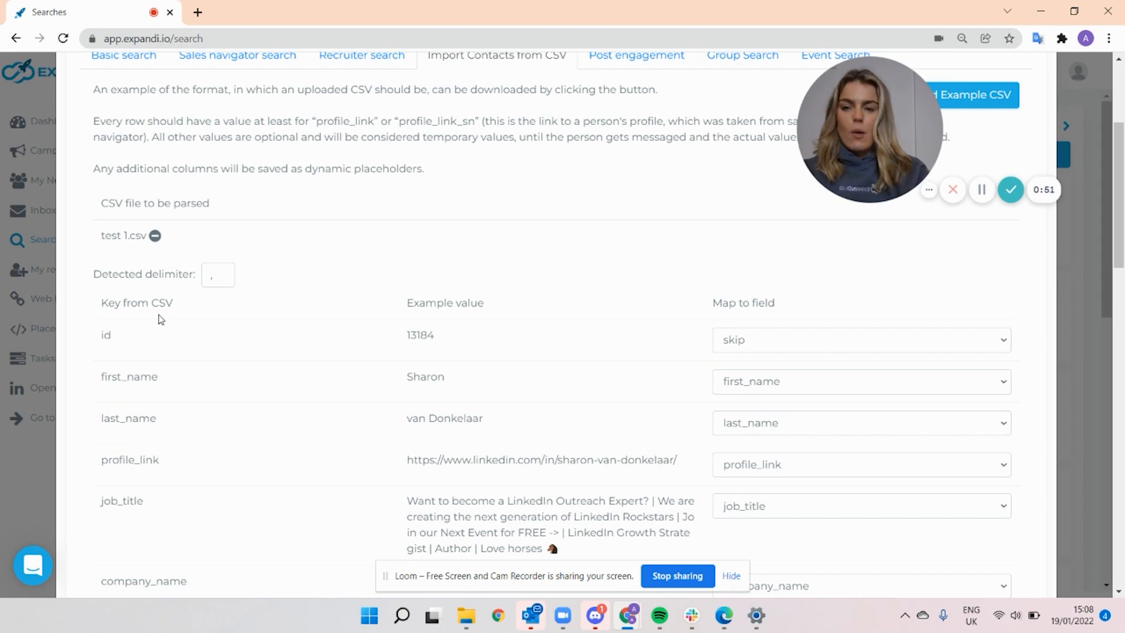
{"action": "mouse_move", "coordinate": [730, 301]}
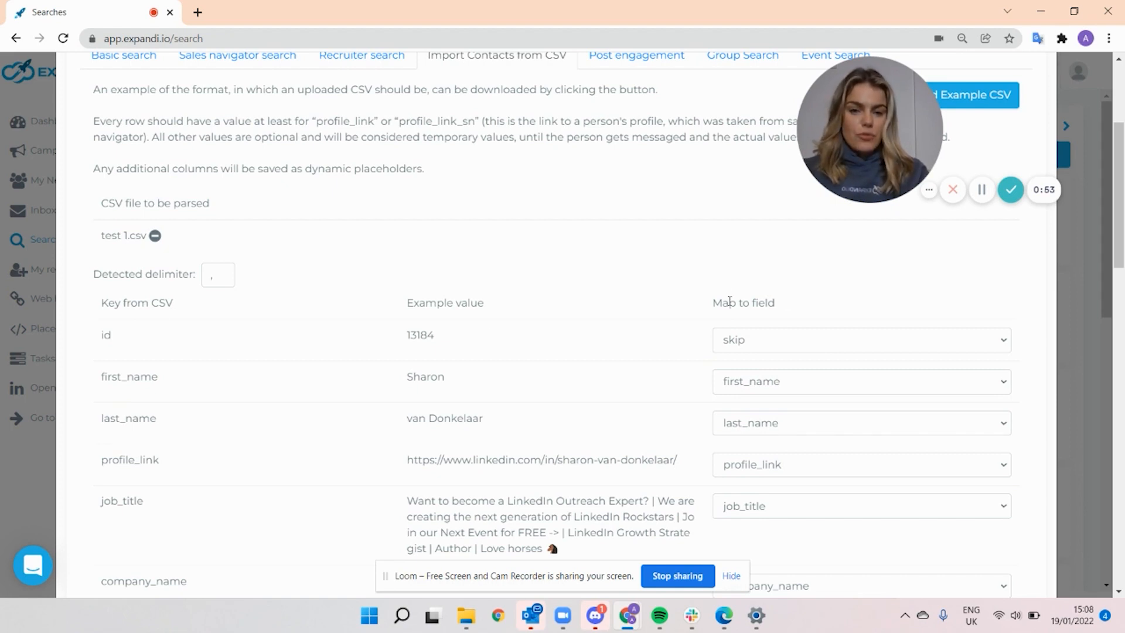
{"action": "mouse_move", "coordinate": [101, 390]}
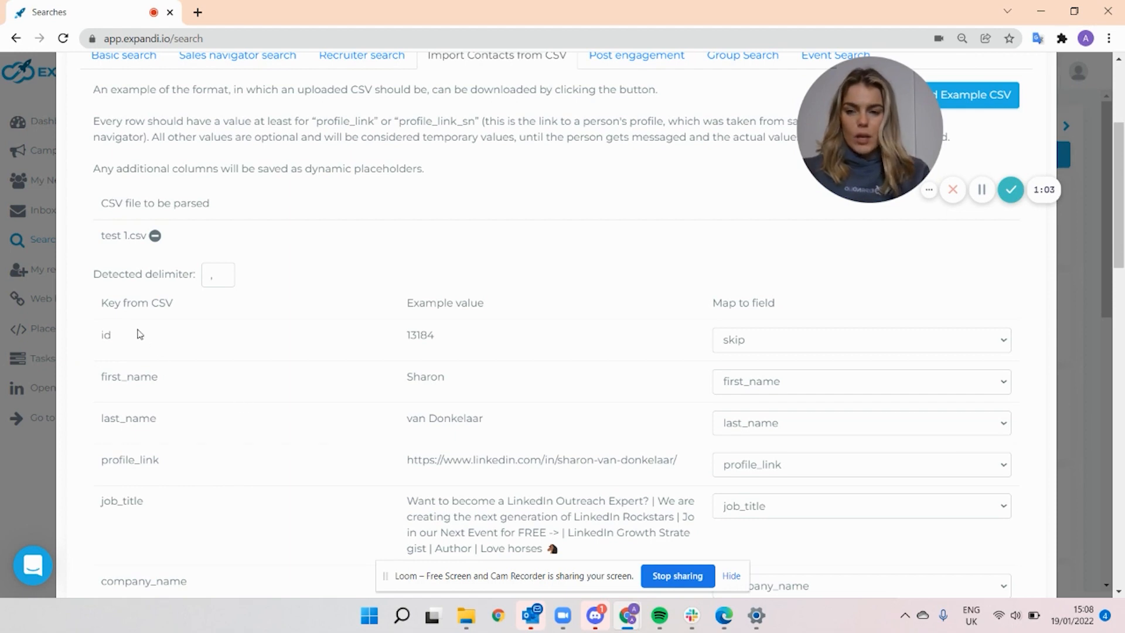
{"action": "mouse_move", "coordinate": [126, 388]}
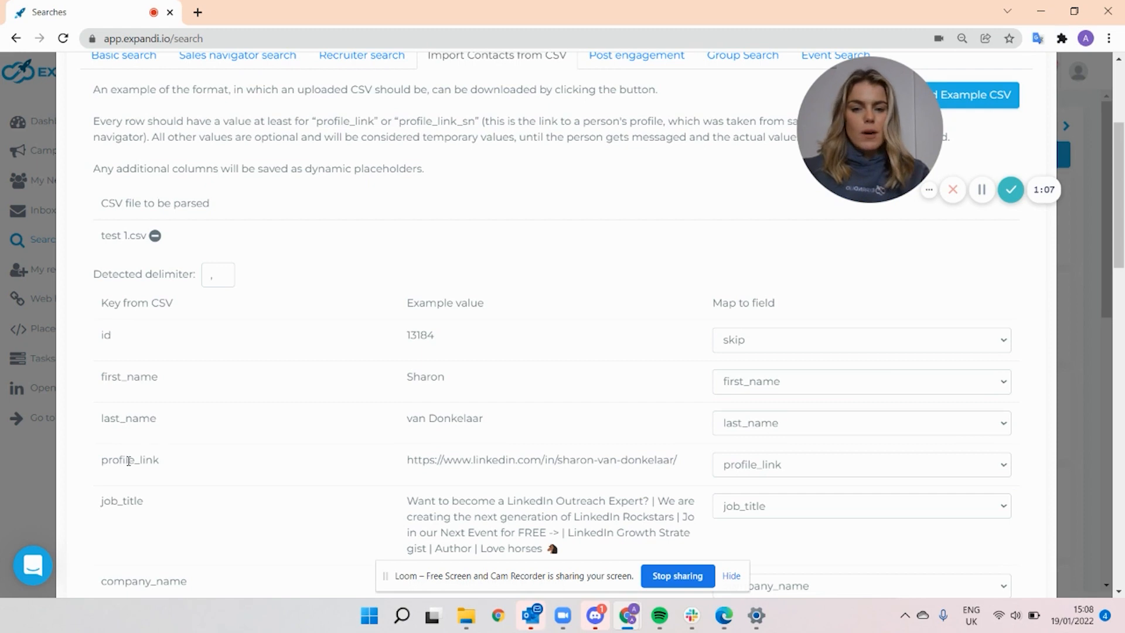
{"action": "scroll", "scroll_direction": "down", "scroll_amount": 3}
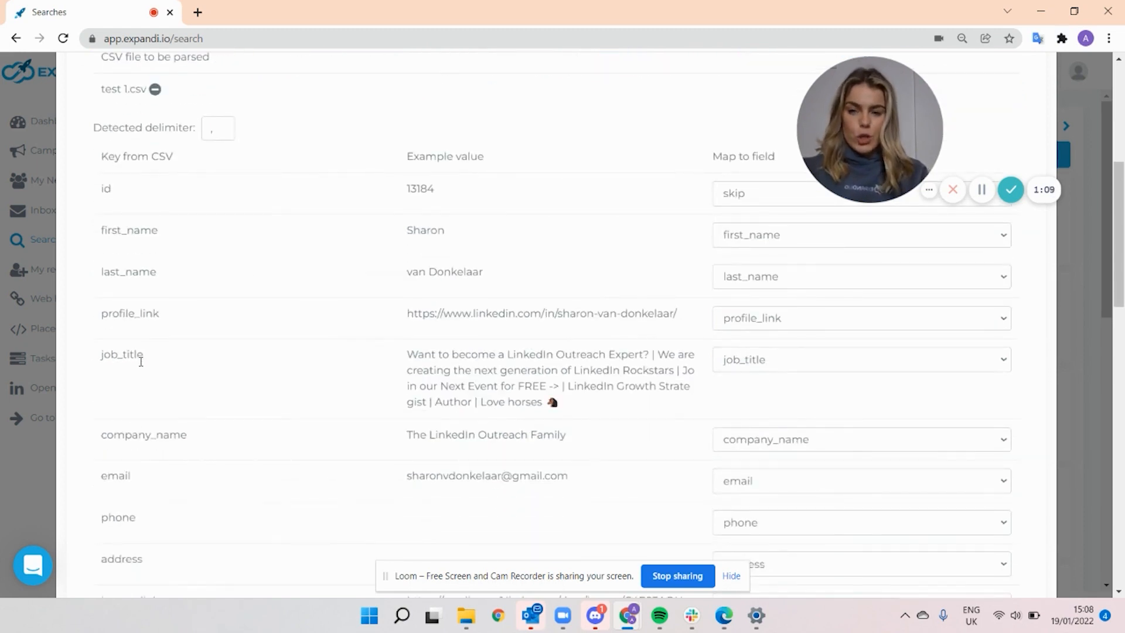
{"action": "scroll", "scroll_direction": "down", "scroll_amount": 3}
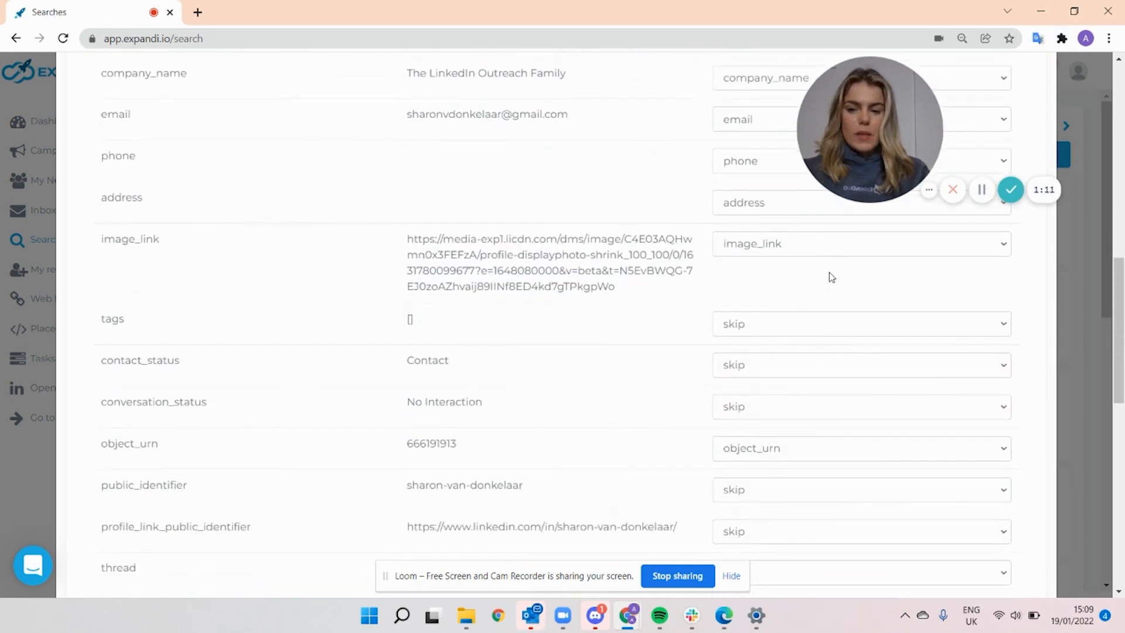
{"action": "scroll", "scroll_direction": "down", "scroll_amount": 3}
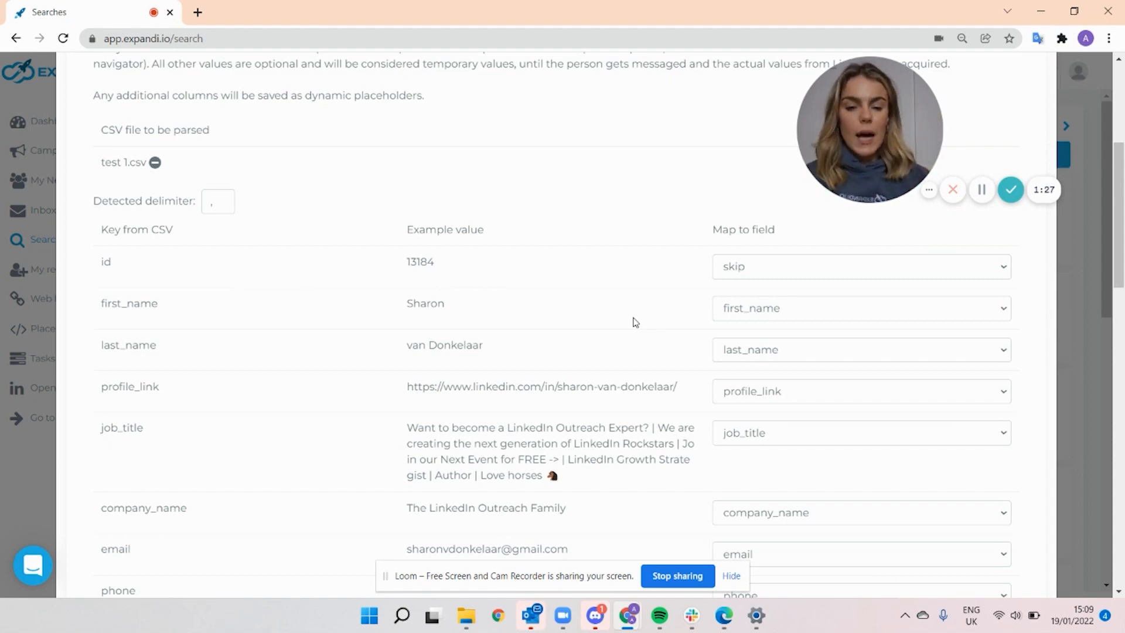
{"action": "mouse_move", "coordinate": [750, 306]}
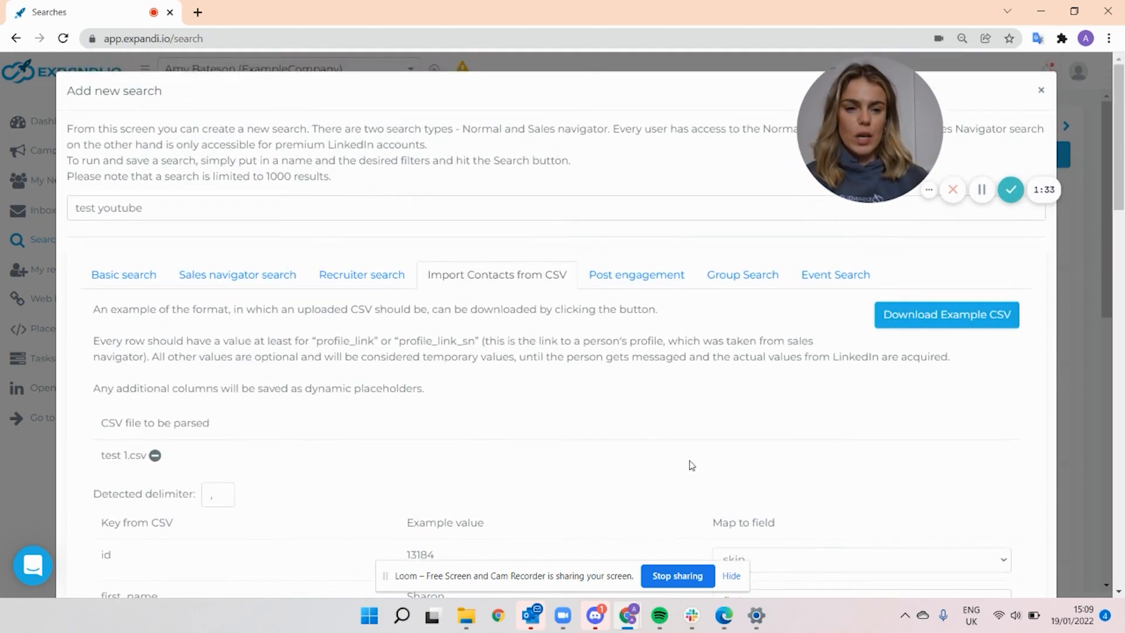
Step: Send the mapped CSV for processing to produce the imported contact results
{"action": "scroll", "scroll_direction": "down", "scroll_amount": 3}
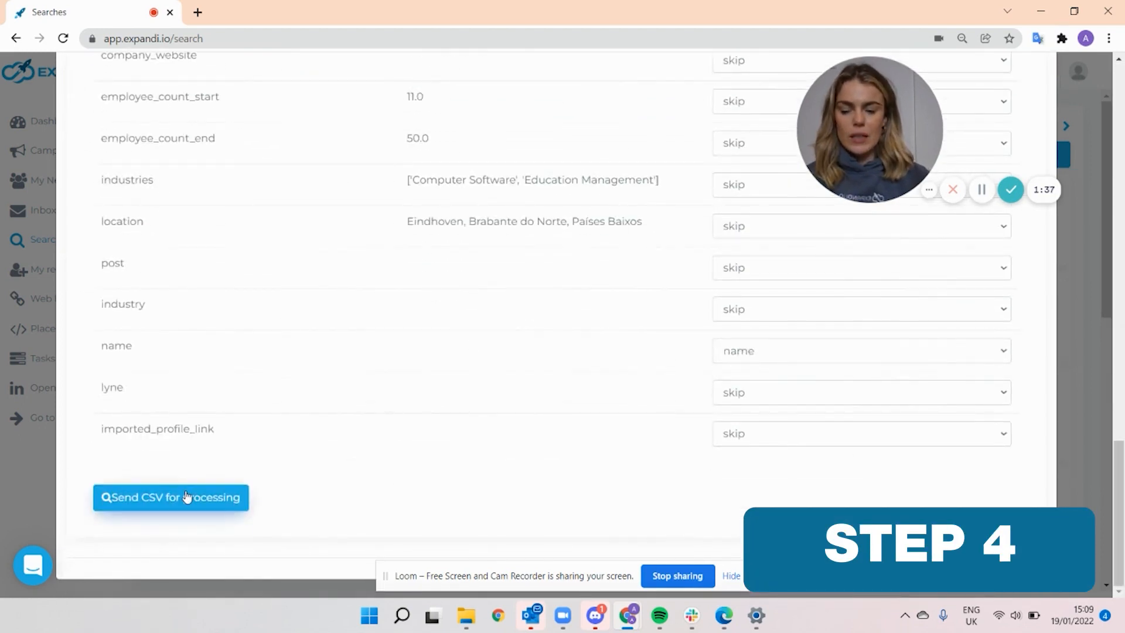
{"action": "left_click", "coordinate": [171, 497]}
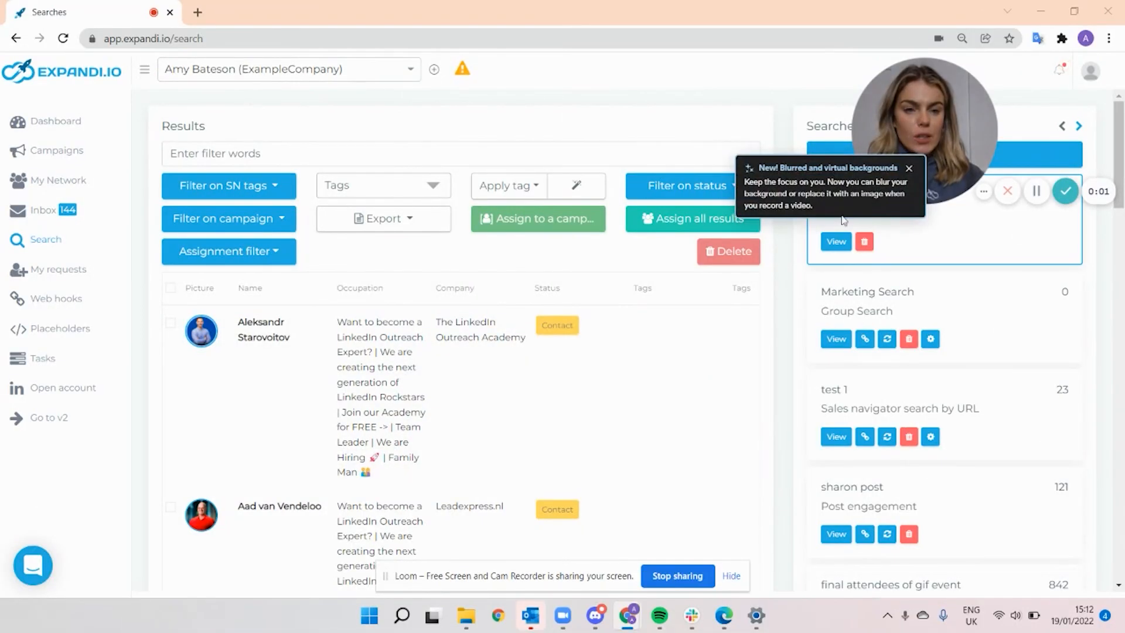
{"action": "left_click", "coordinate": [909, 168]}
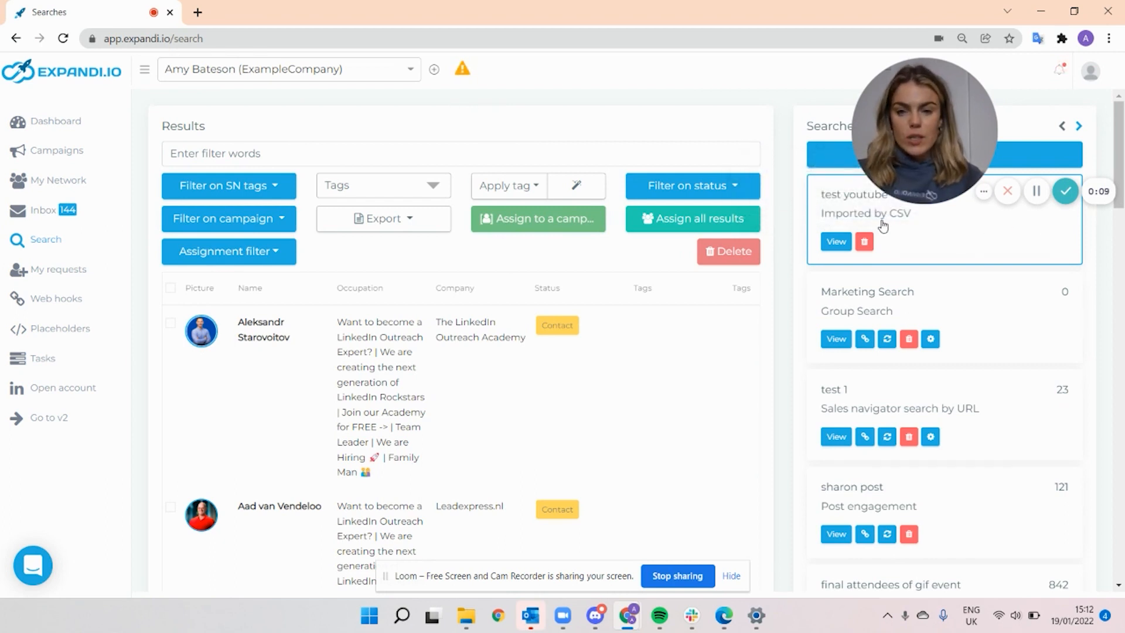
{"action": "mouse_move", "coordinate": [201, 332]}
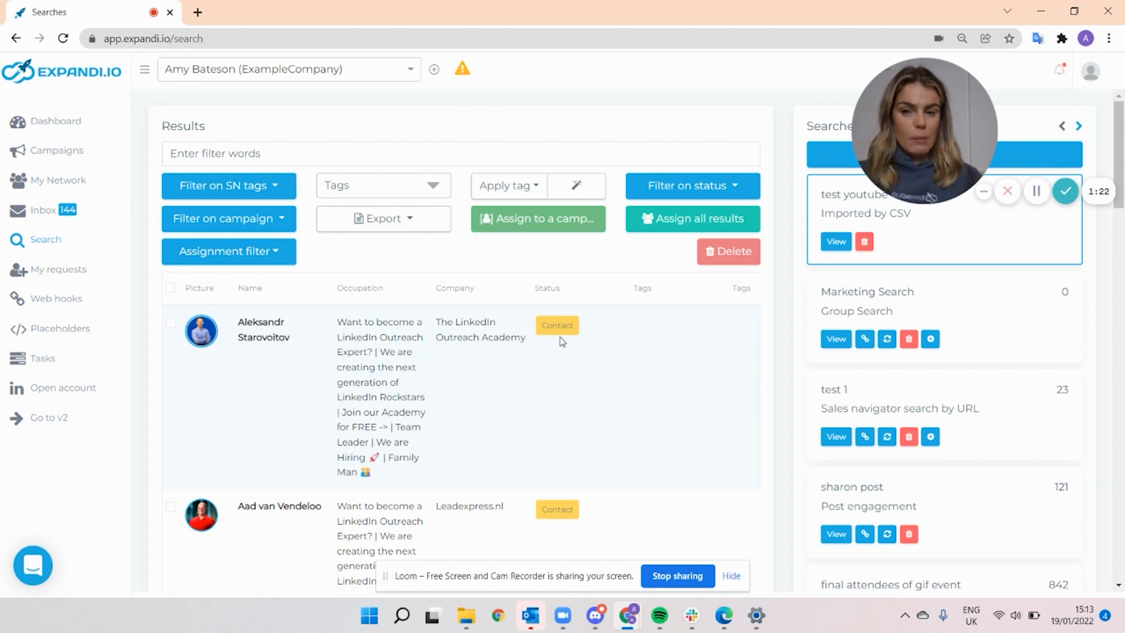
Step: Filter results to open-InMail contacts, select the first contact and begin campaign assignment
{"action": "left_click", "coordinate": [228, 251]}
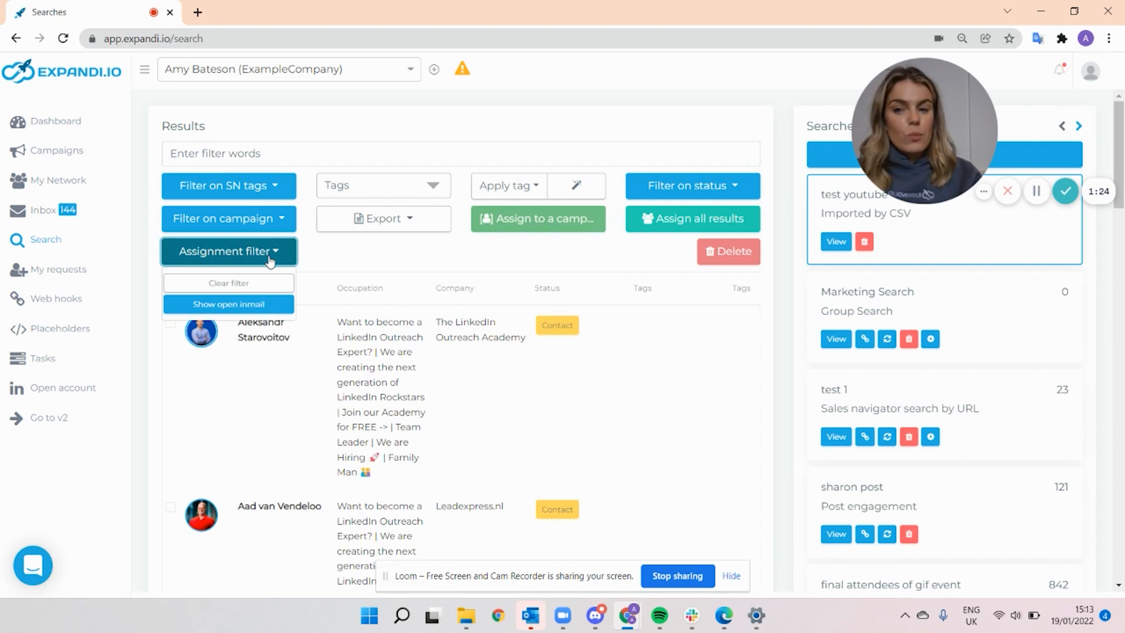
{"action": "left_click", "coordinate": [228, 303]}
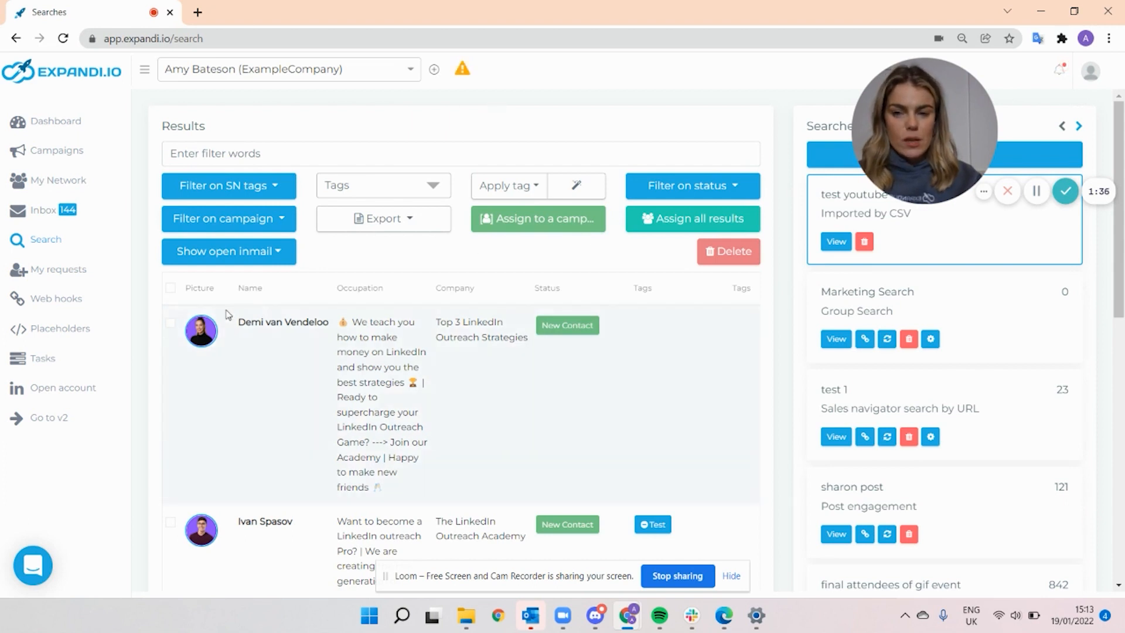
{"action": "left_click", "coordinate": [171, 323]}
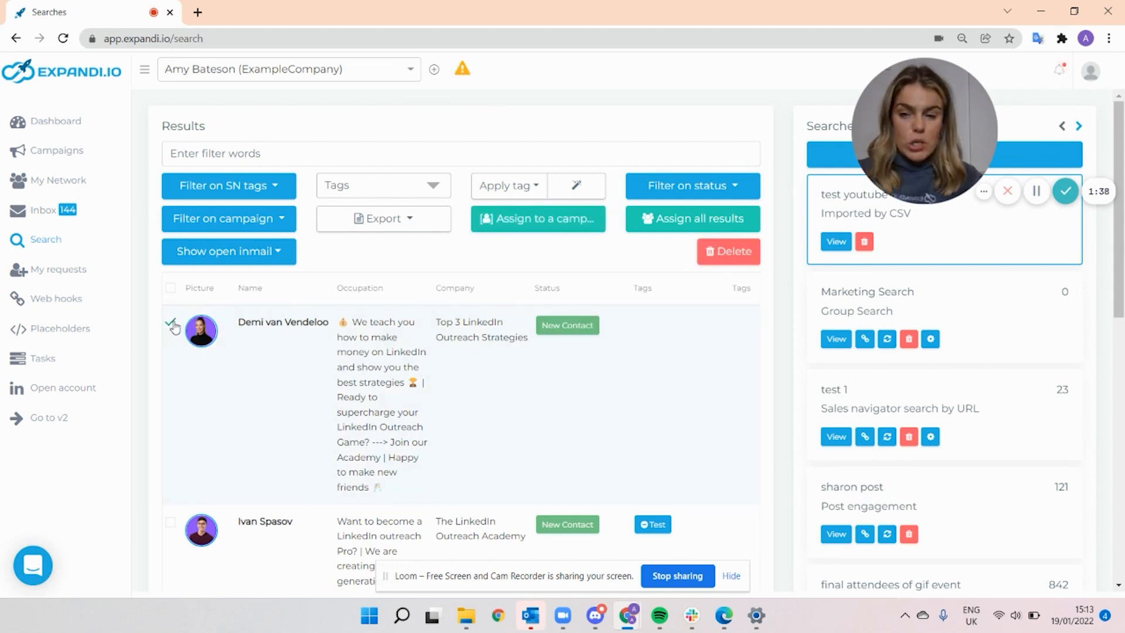
{"action": "left_click", "coordinate": [537, 219]}
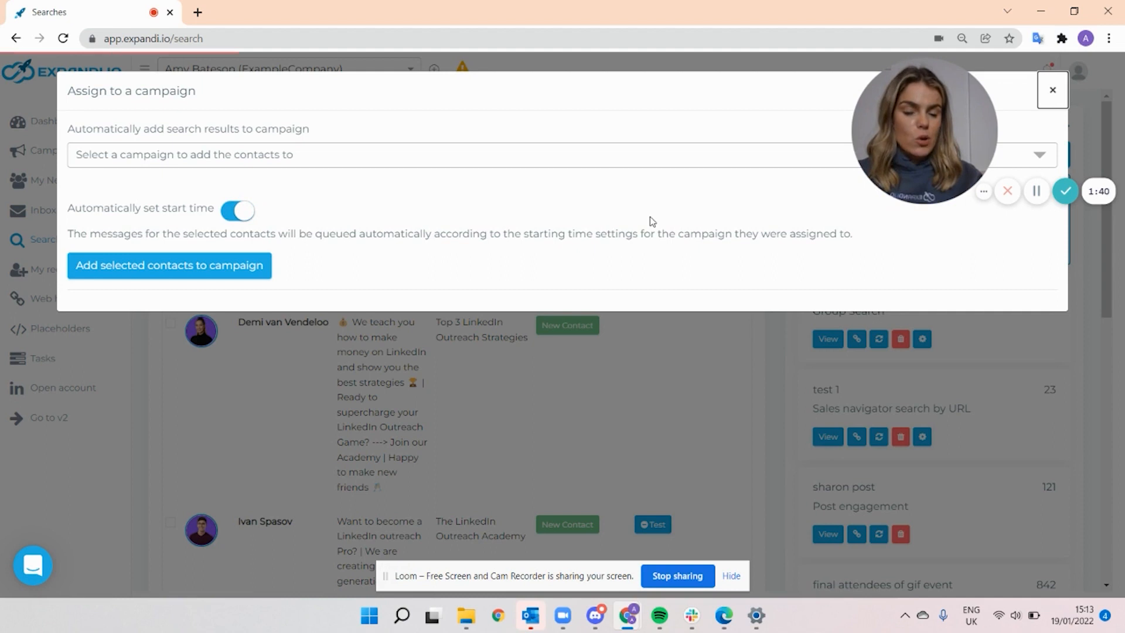
Step: Pick (Connector) Connector Campaign as the only campaign, after briefly ticking ROI event outreach
{"action": "left_click", "coordinate": [552, 154]}
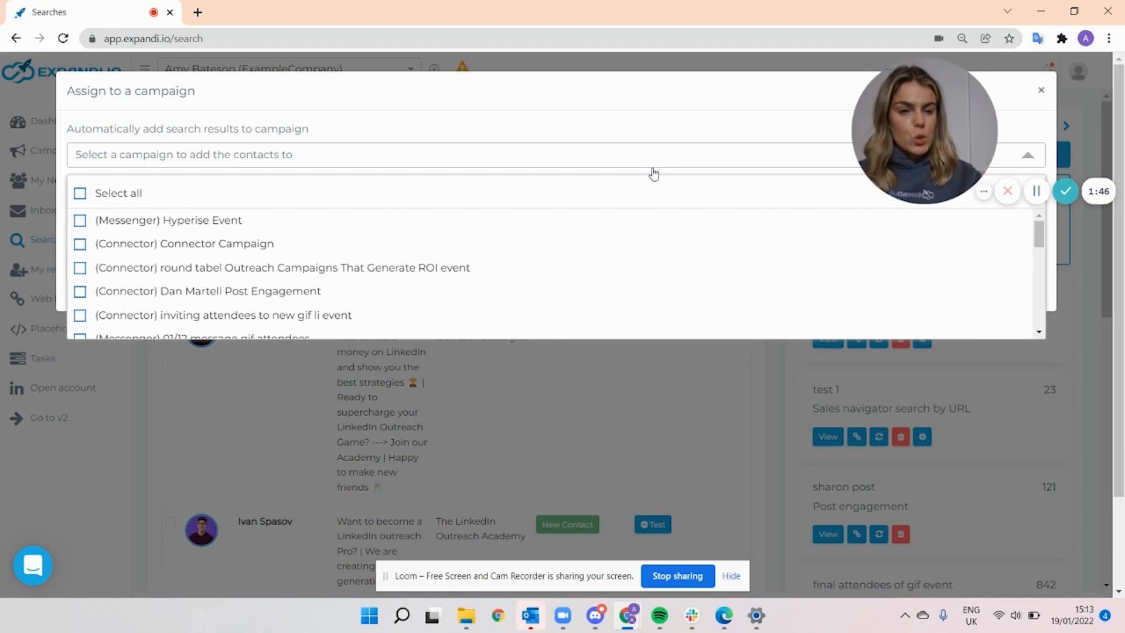
{"action": "left_click", "coordinate": [80, 244]}
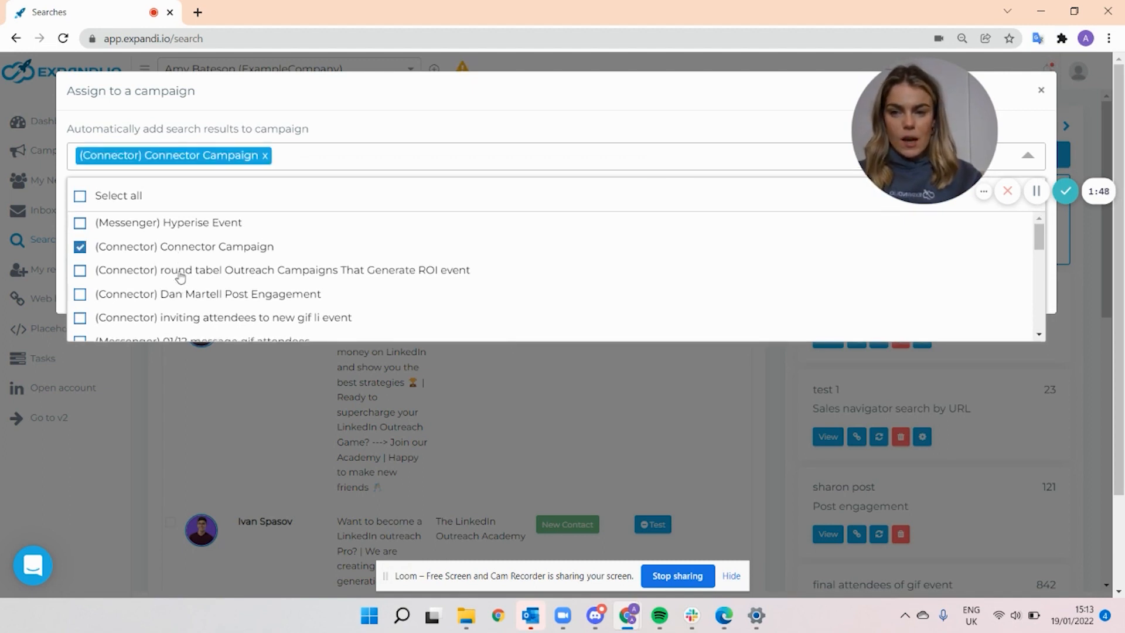
{"action": "left_click", "coordinate": [80, 269]}
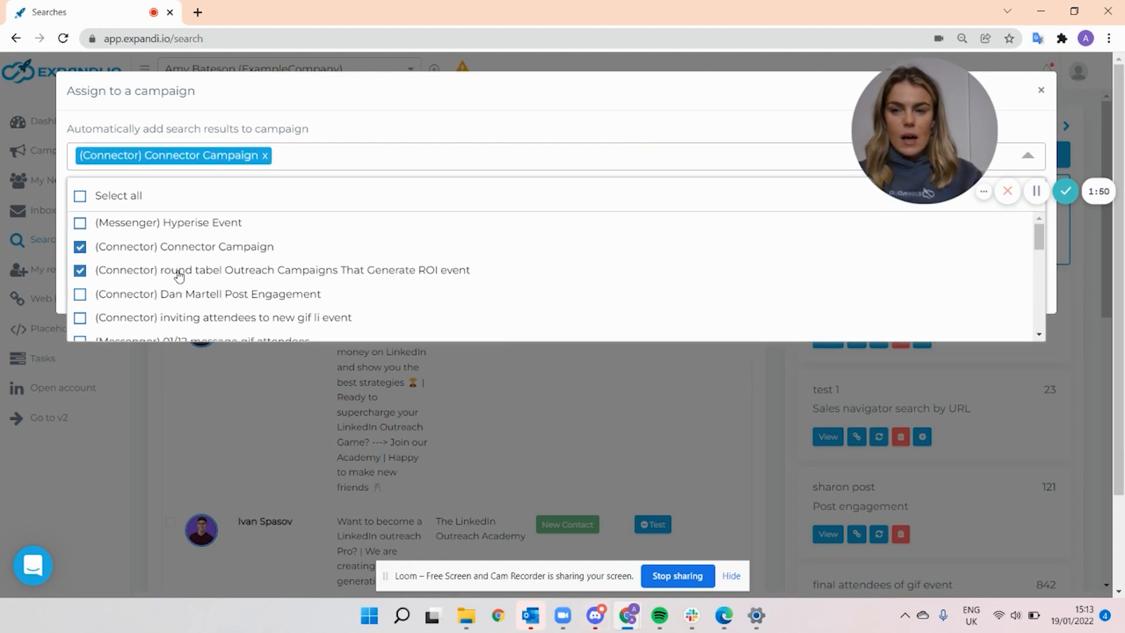
{"action": "left_click", "coordinate": [80, 269]}
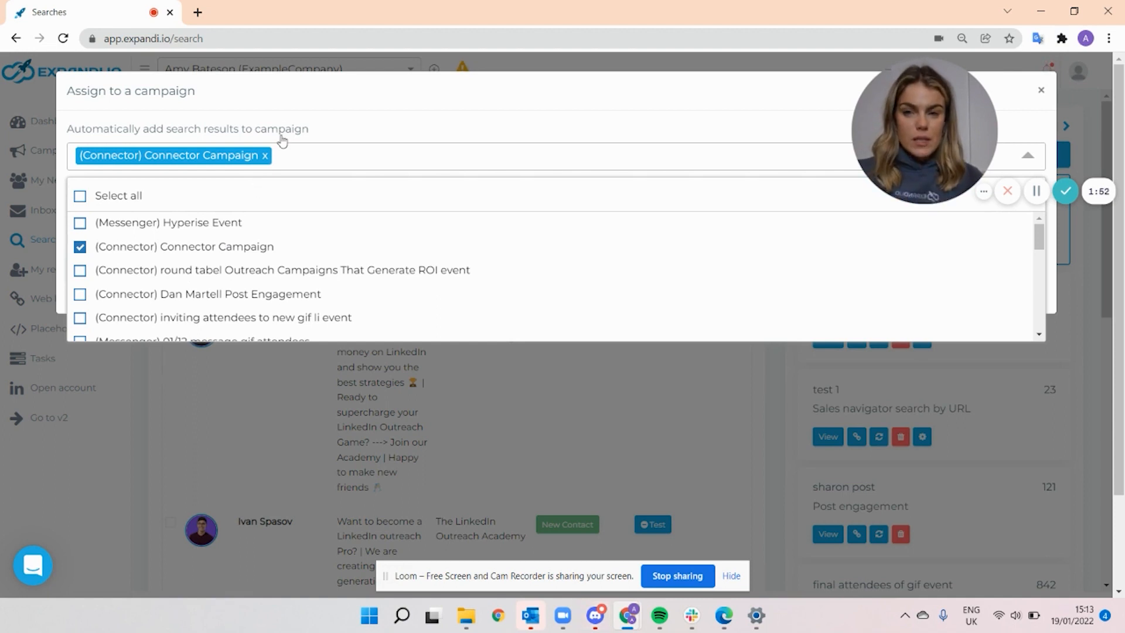